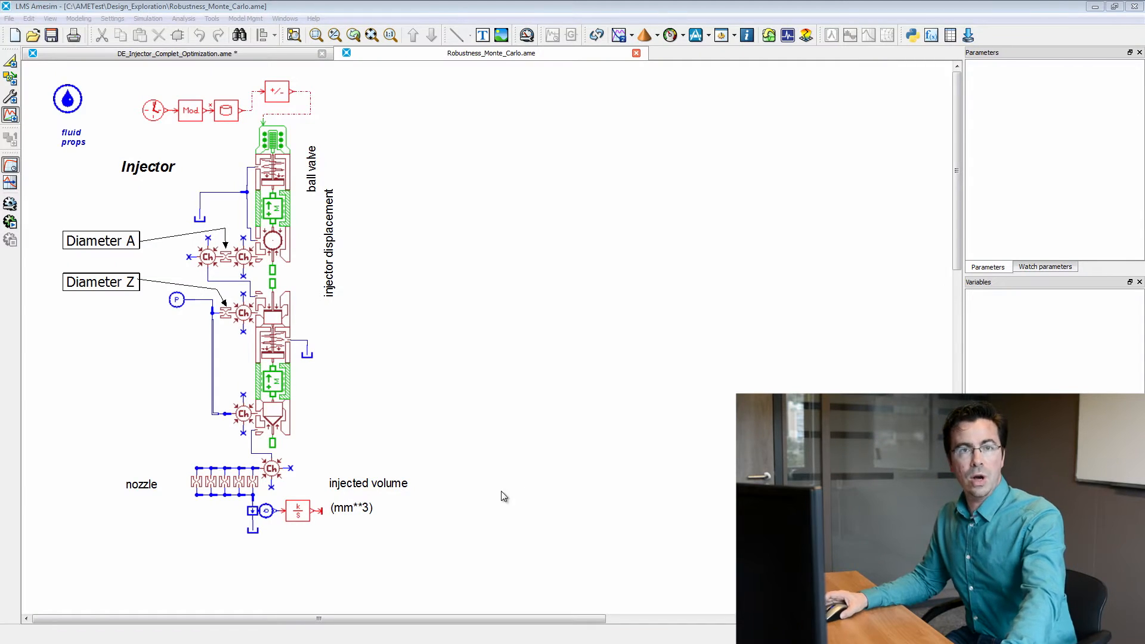
mouse_move(313, 536)
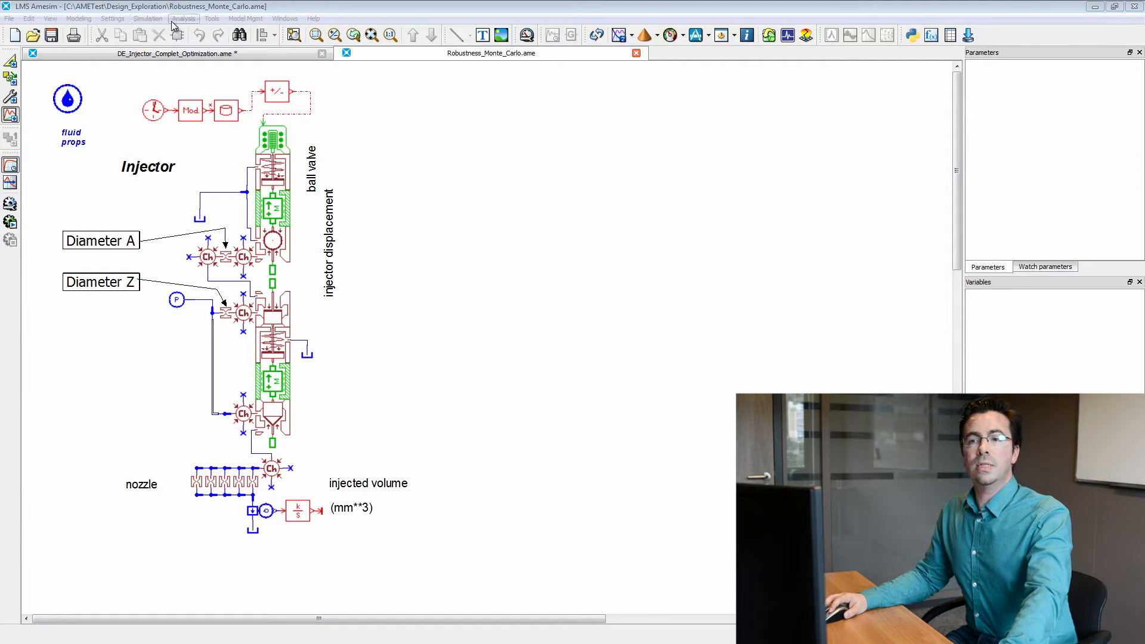
From Analysis > Design exploration, select the Robustness1 Monte Carlo study and show its context actions.
left_click(184, 19)
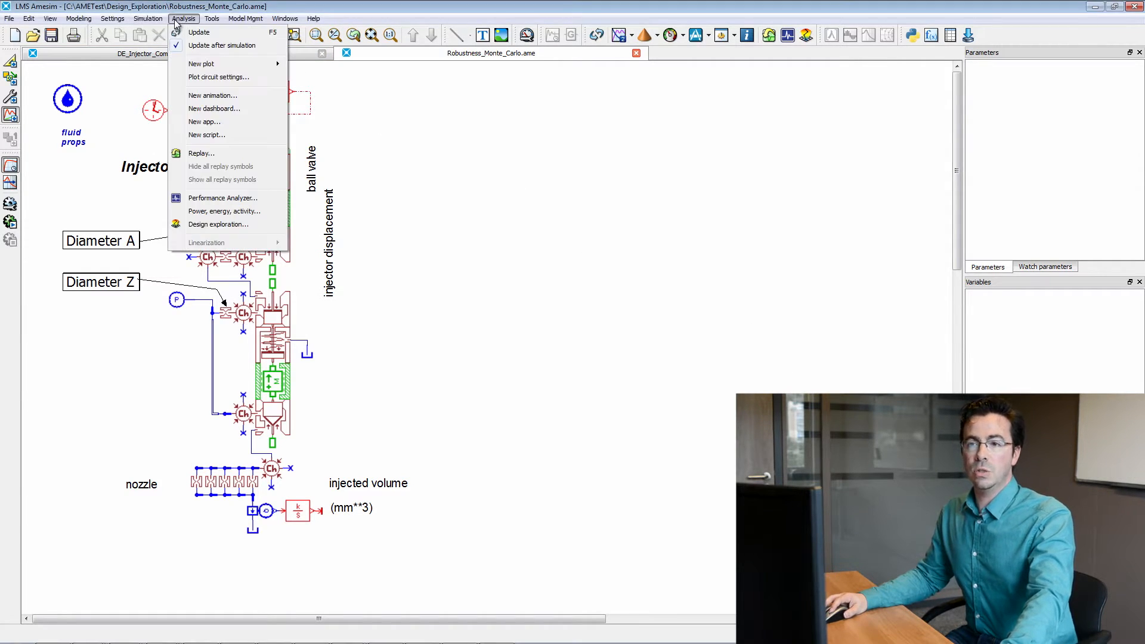
left_click(218, 224)
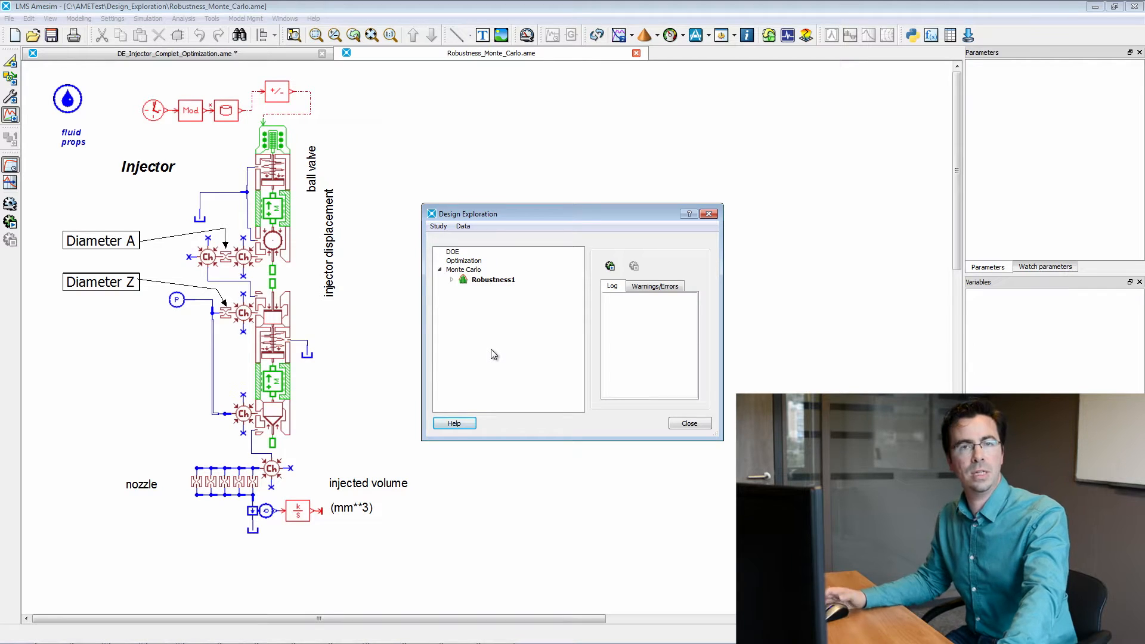
left_click(491, 279)
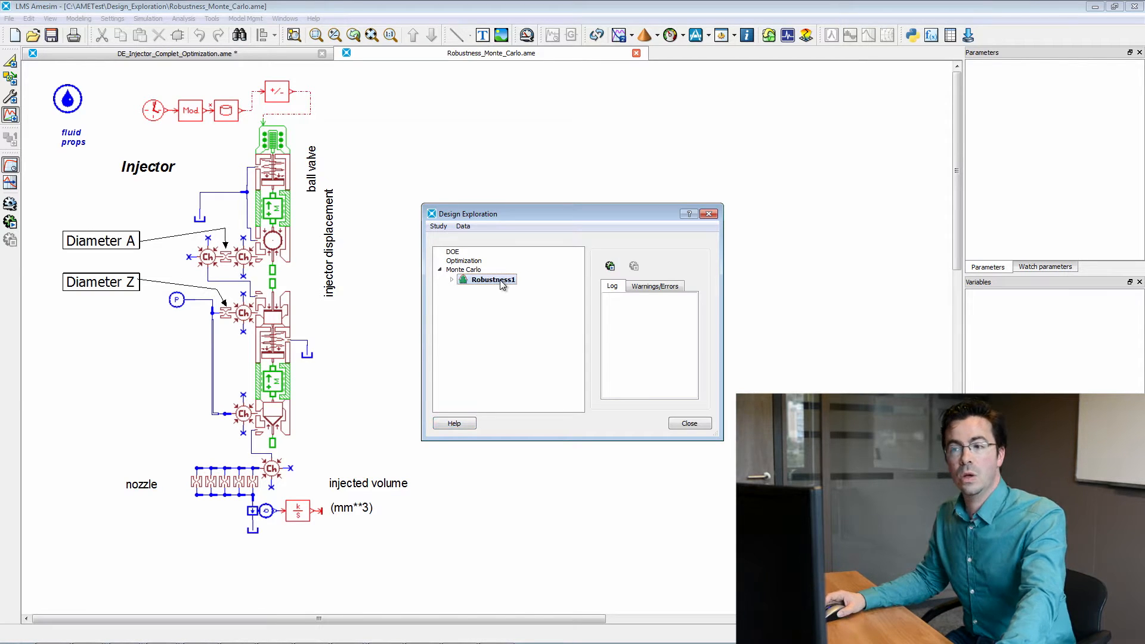
right_click(487, 279)
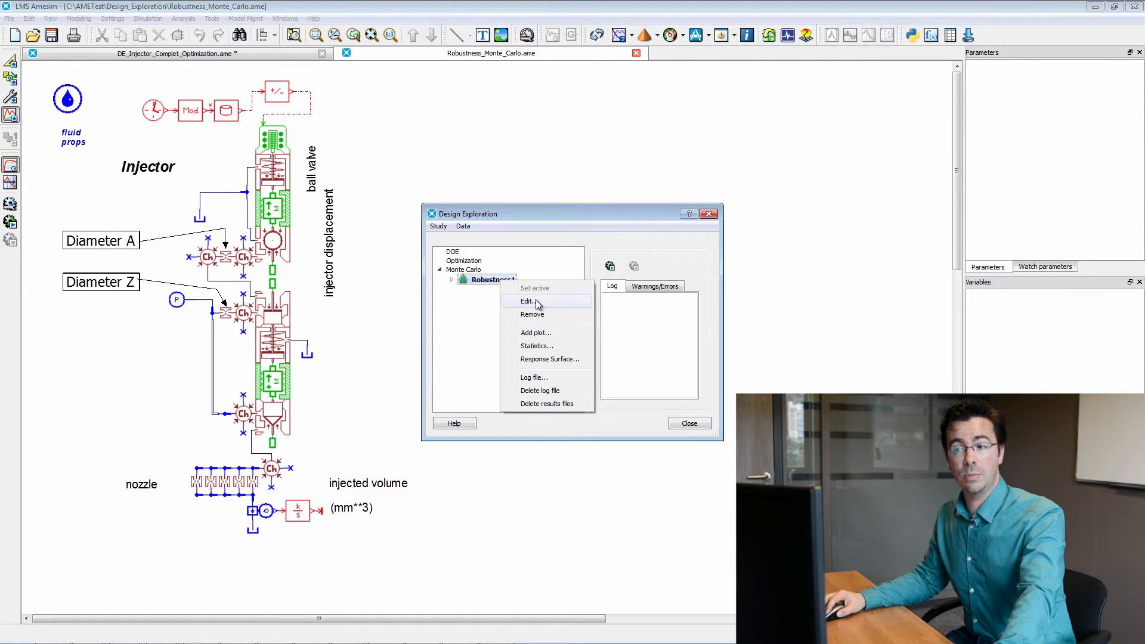
Edit Robustness1 and review the Gaussian diamA/diamZ controls, then its Responses list.
left_click(527, 301)
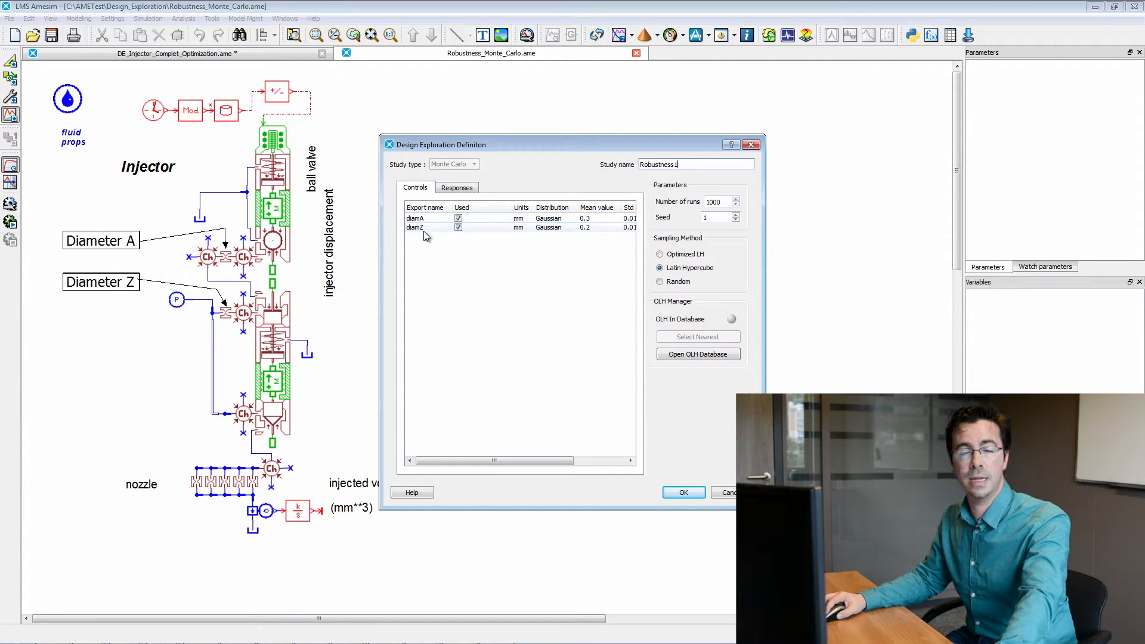
mouse_move(567, 226)
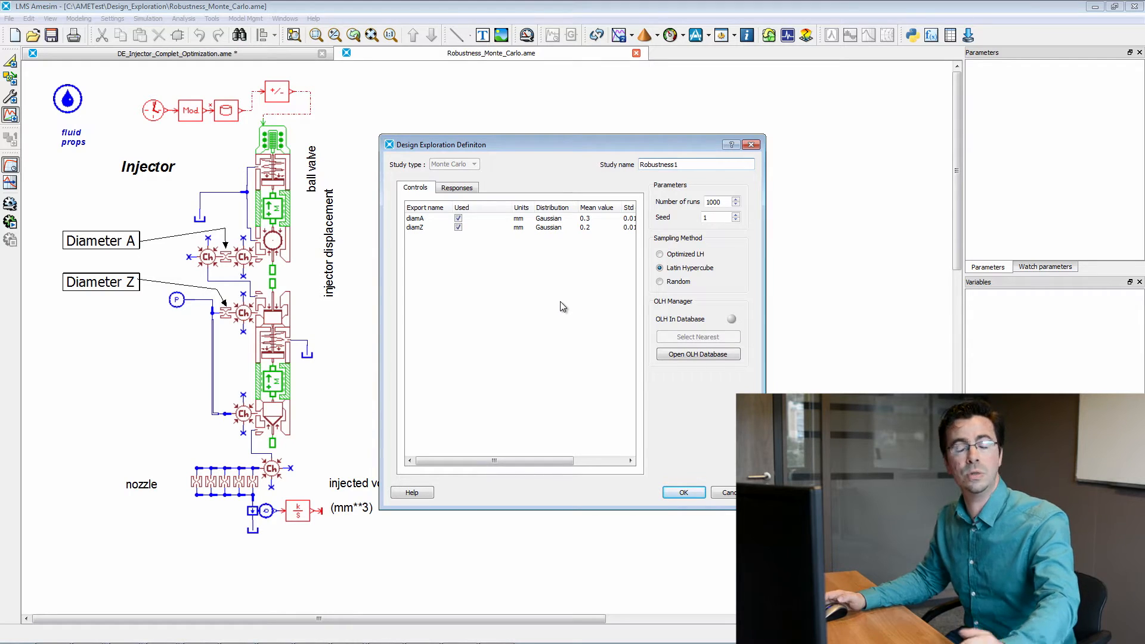
left_click_drag(496, 460, 570, 460)
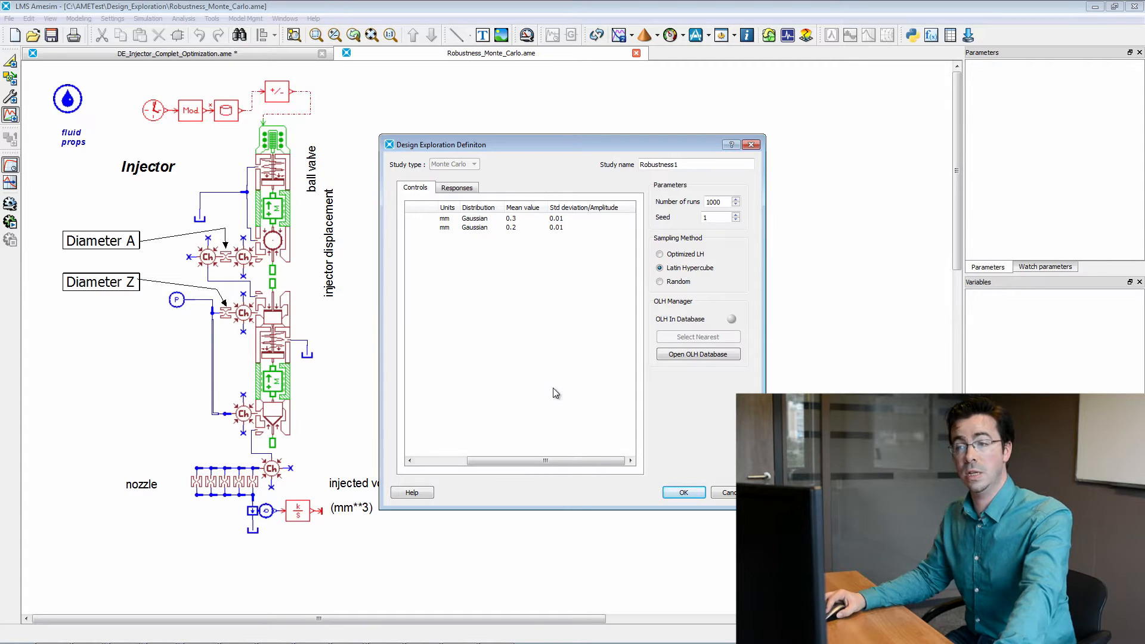
left_click_drag(543, 460, 493, 460)
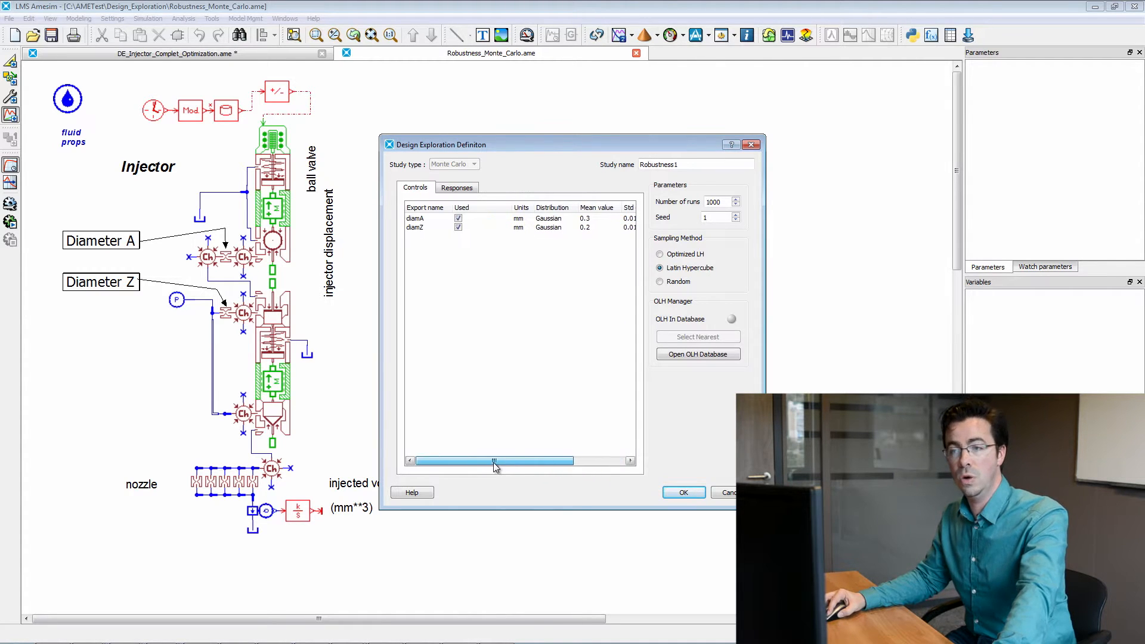
left_click(456, 187)
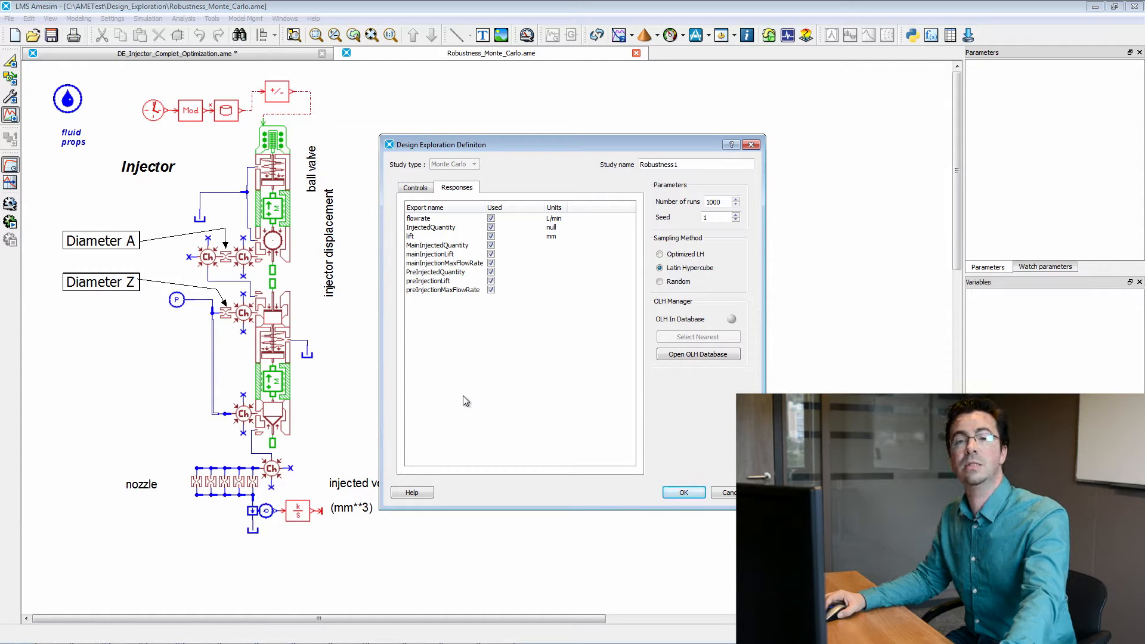
mouse_move(568, 458)
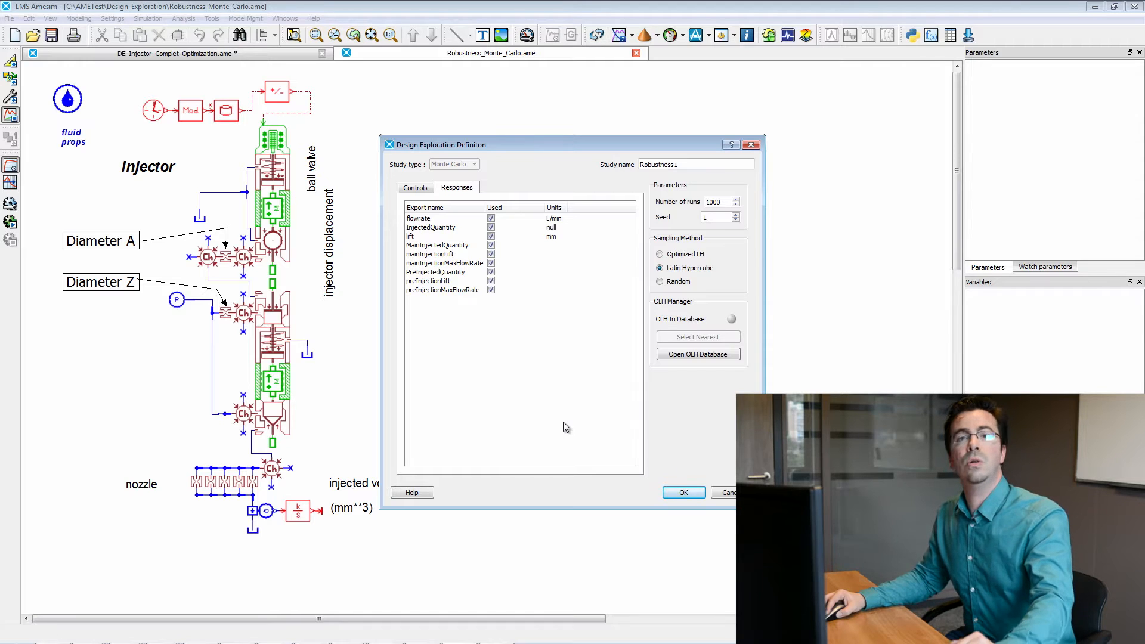
mouse_move(544, 411)
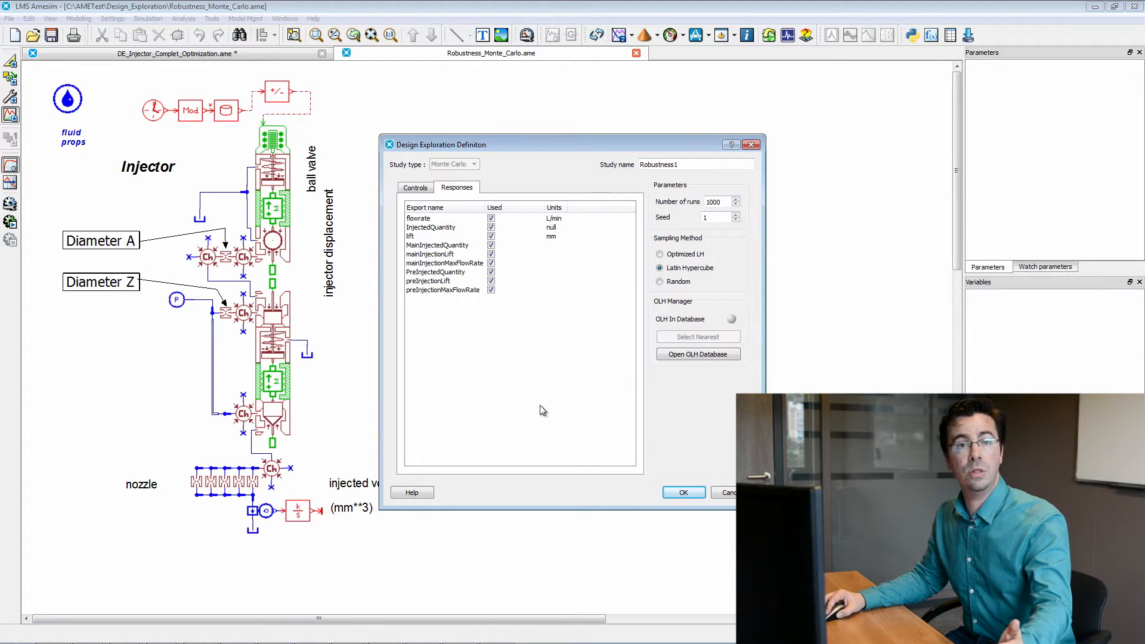
Accept the definition and start Robustness1, confirming overwrite, until all 1000 runs complete.
left_click(683, 491)
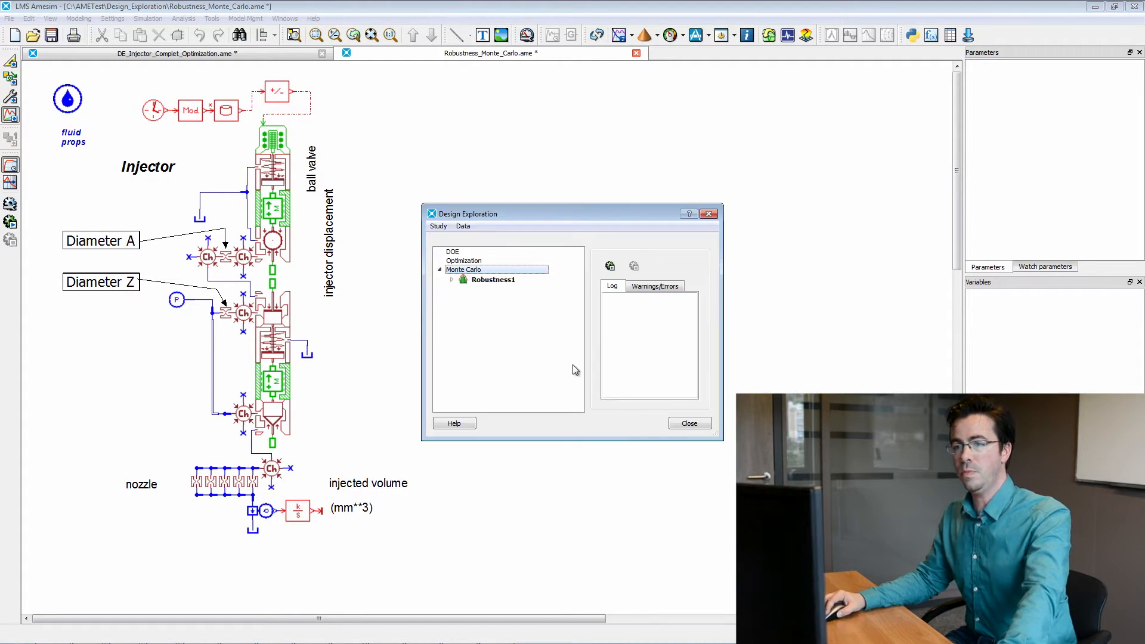
left_click(494, 279)
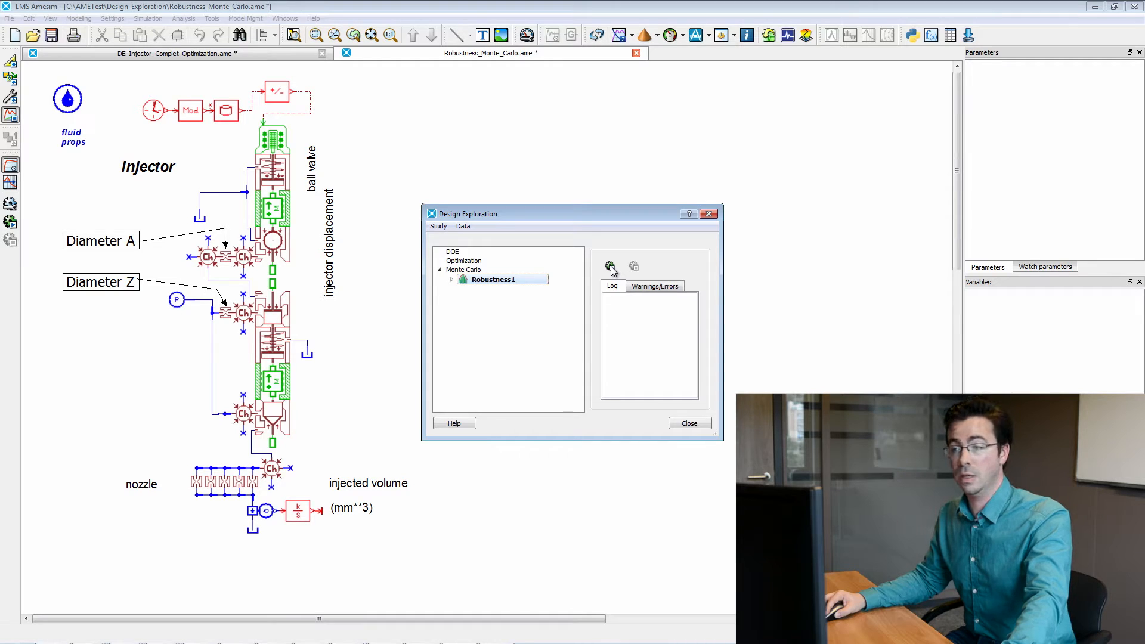
left_click(610, 268)
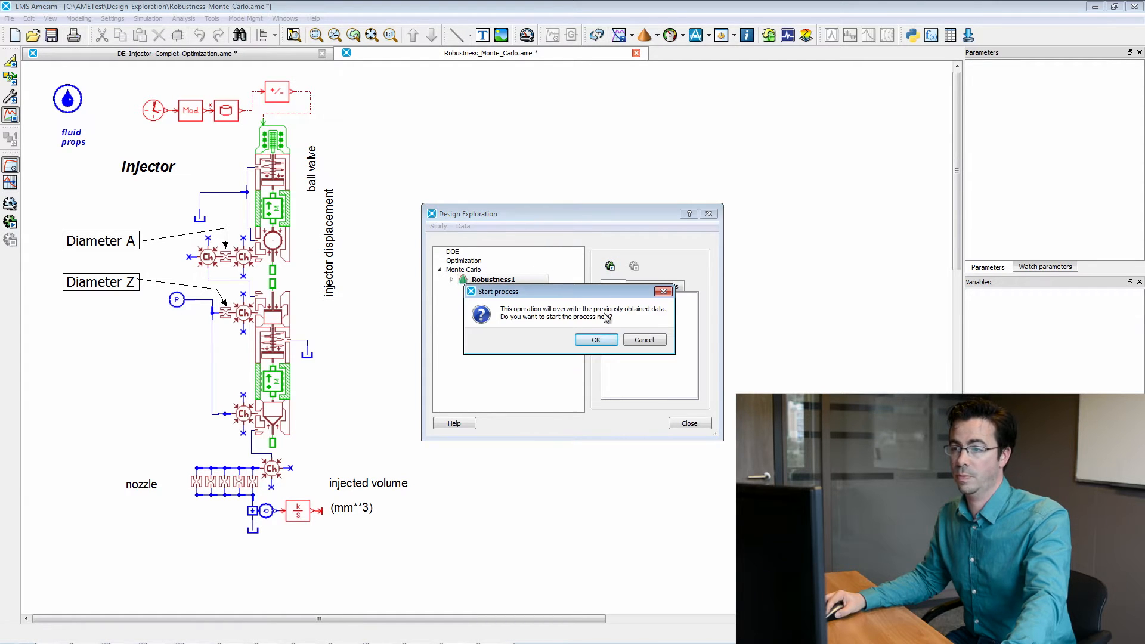
left_click(597, 339)
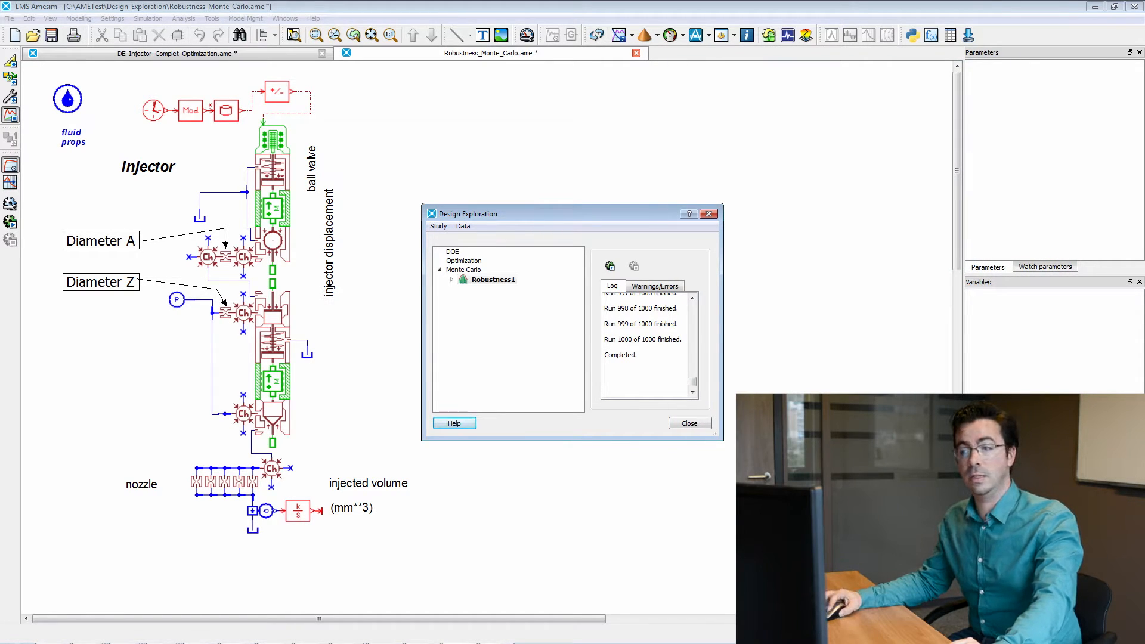
Add a 20-bar histogram of diamA from Robustness1 results and move its statistics box off the bars.
left_click(493, 280)
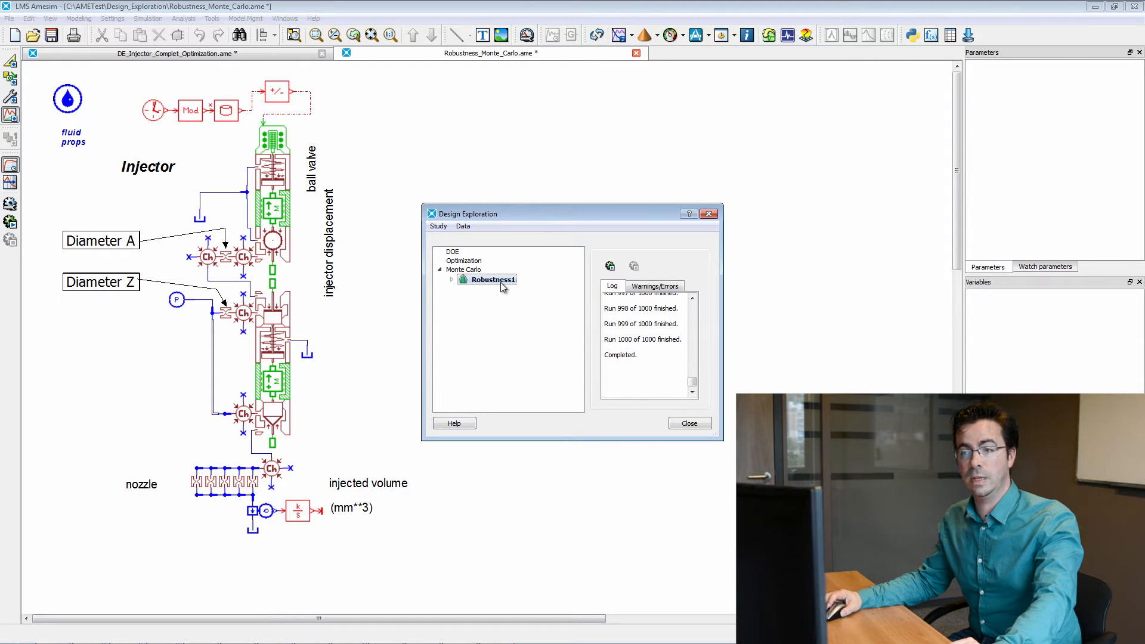
right_click(489, 279)
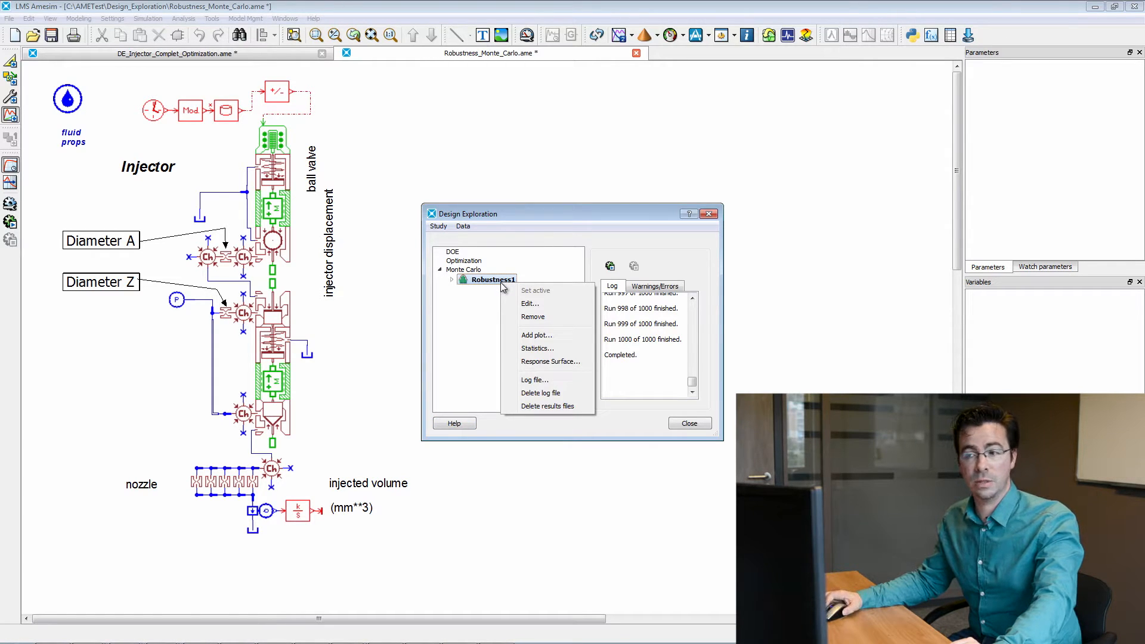
mouse_move(555, 344)
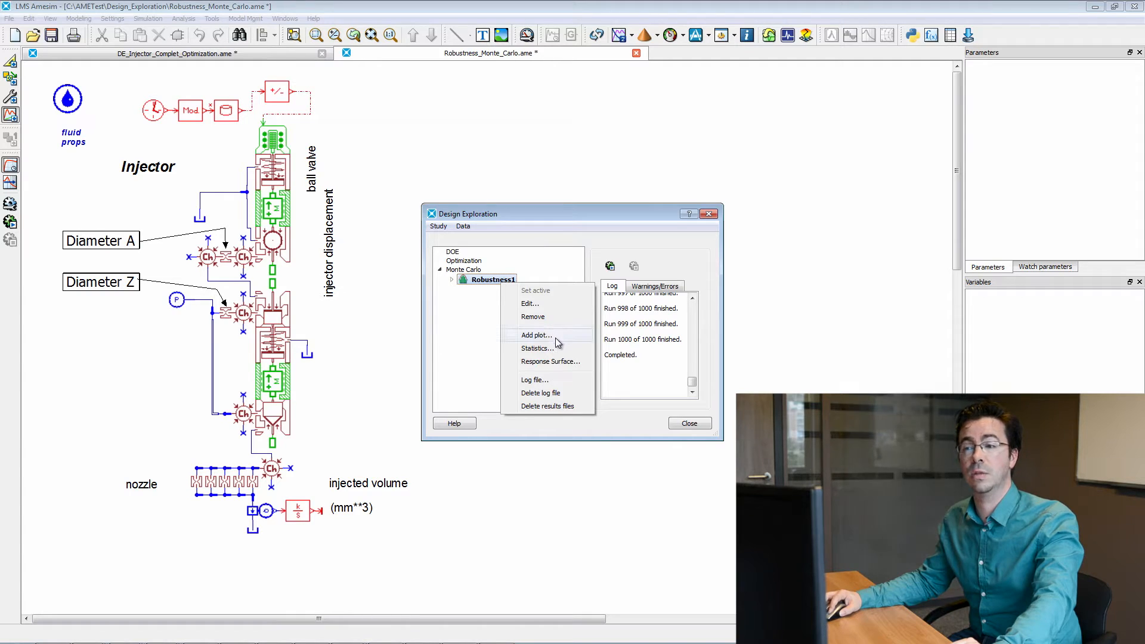
left_click(535, 334)
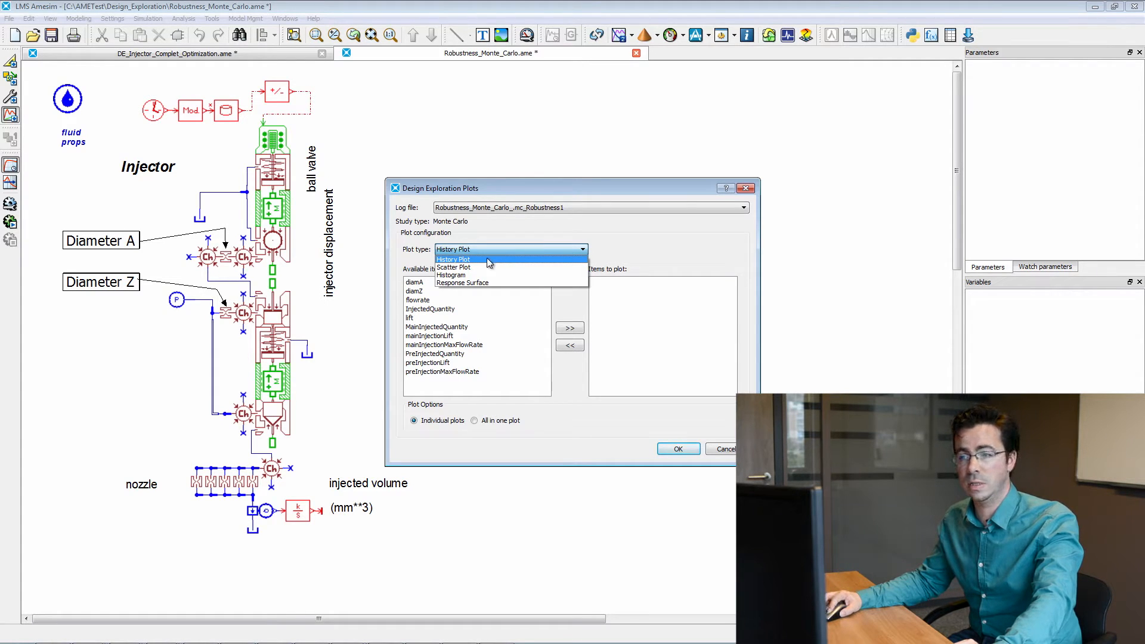
left_click(451, 274)
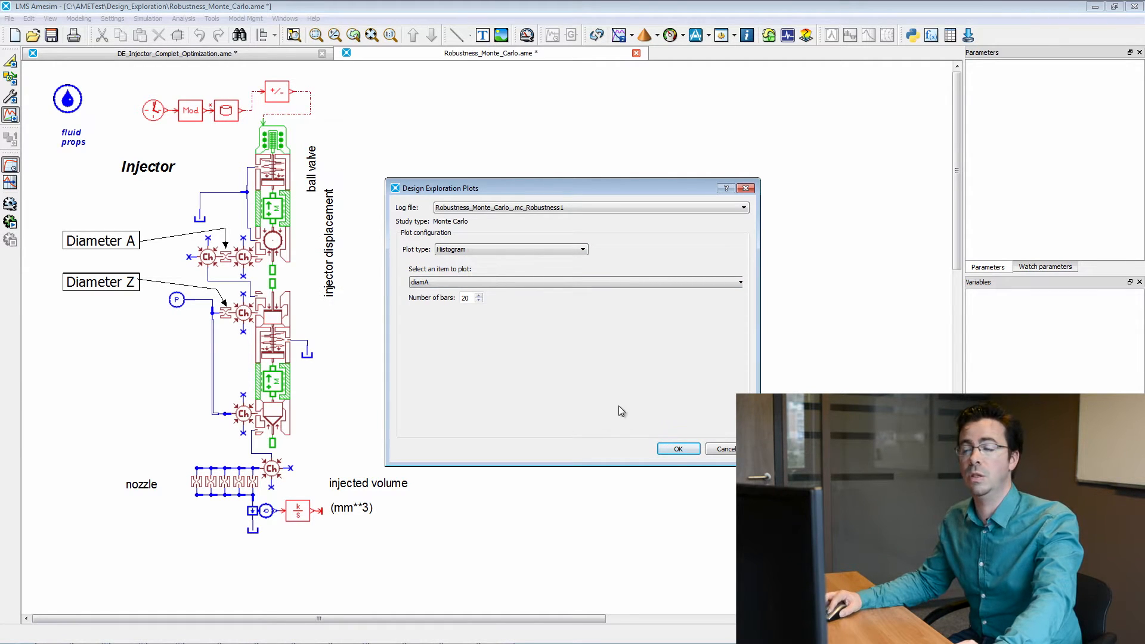
left_click(678, 449)
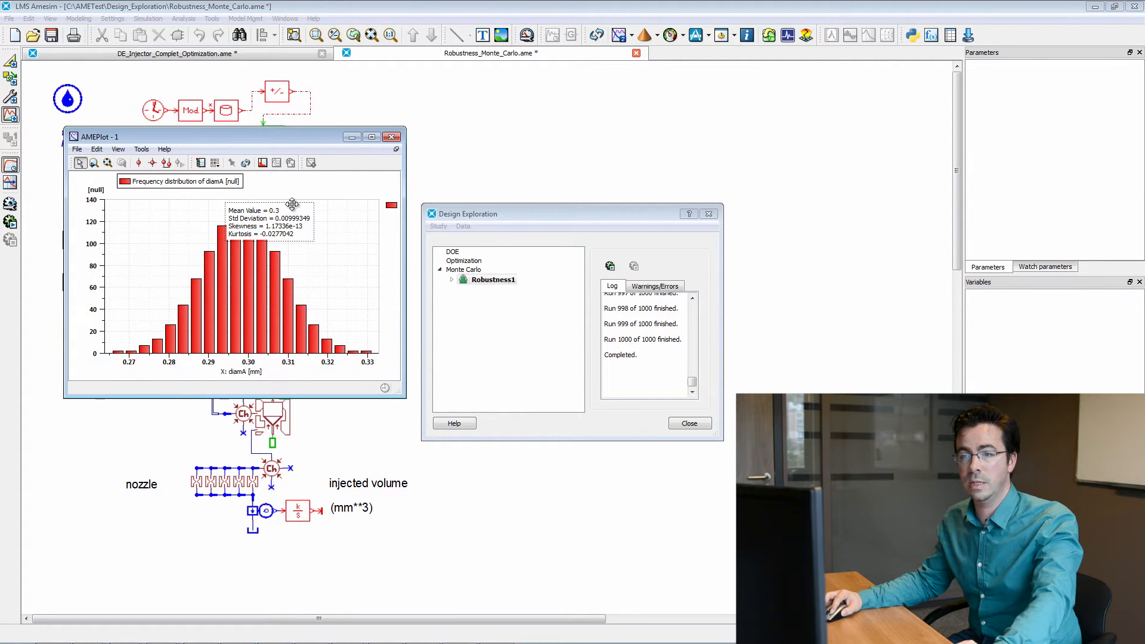
left_click_drag(266, 220, 321, 234)
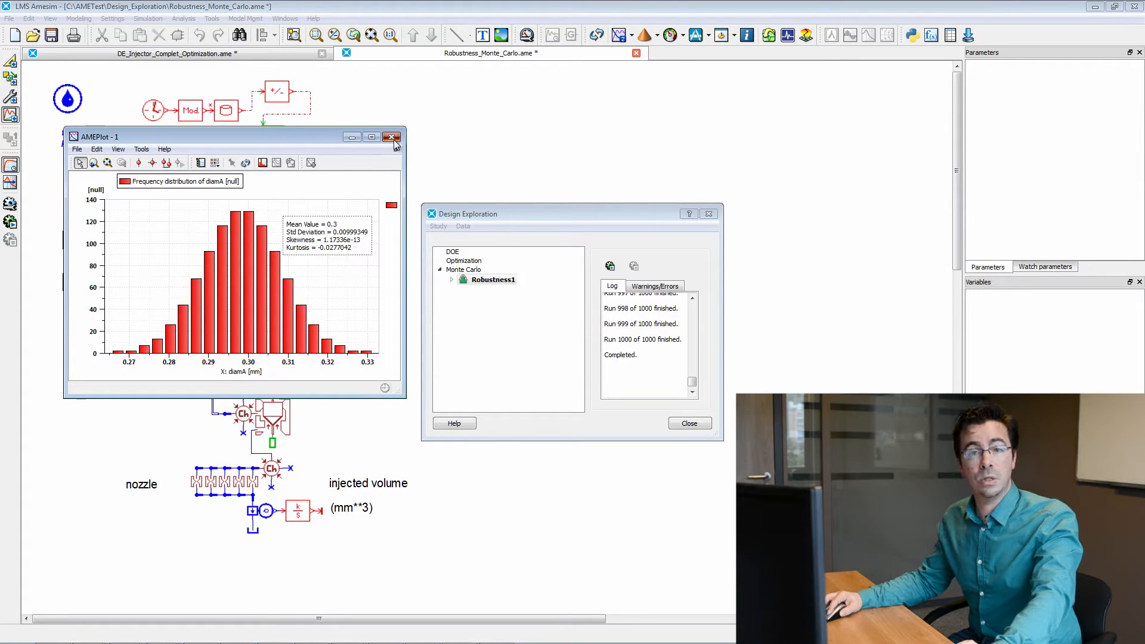
Close the diamA histogram and position the InjectedQuantities scatter-plot window in view.
left_click(391, 136)
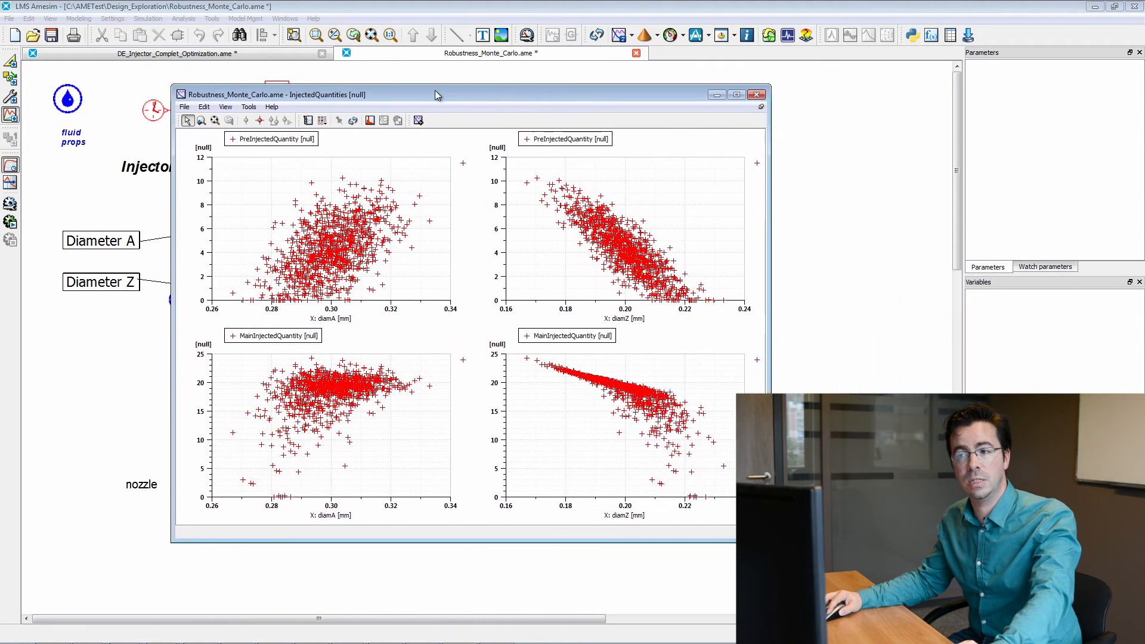
left_click_drag(434, 94, 394, 95)
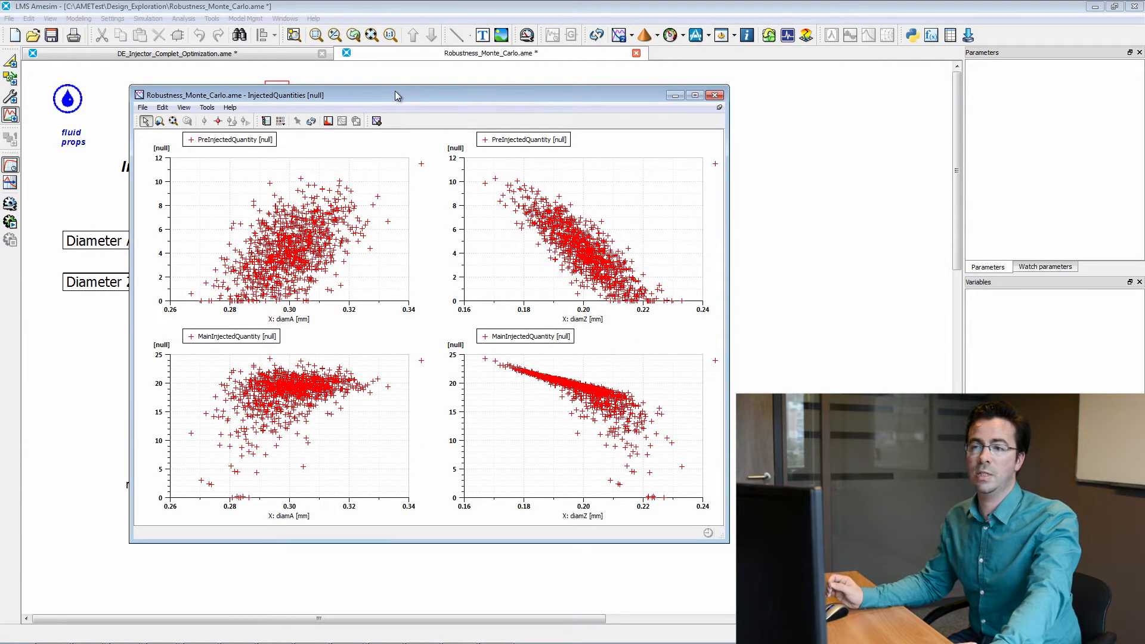
mouse_move(484, 348)
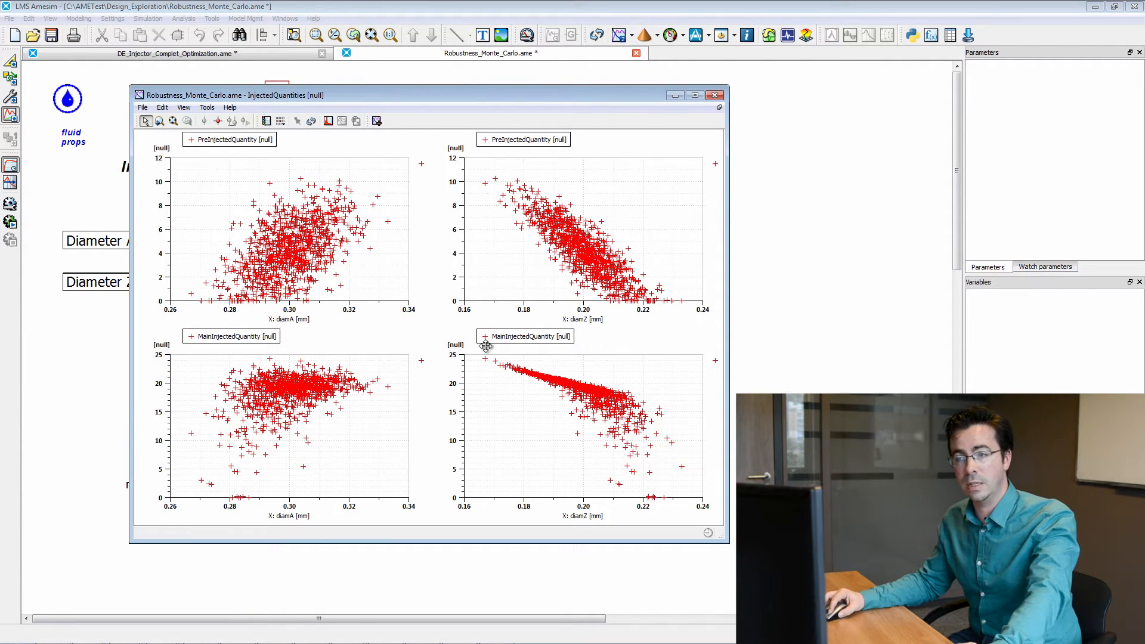
mouse_move(327, 322)
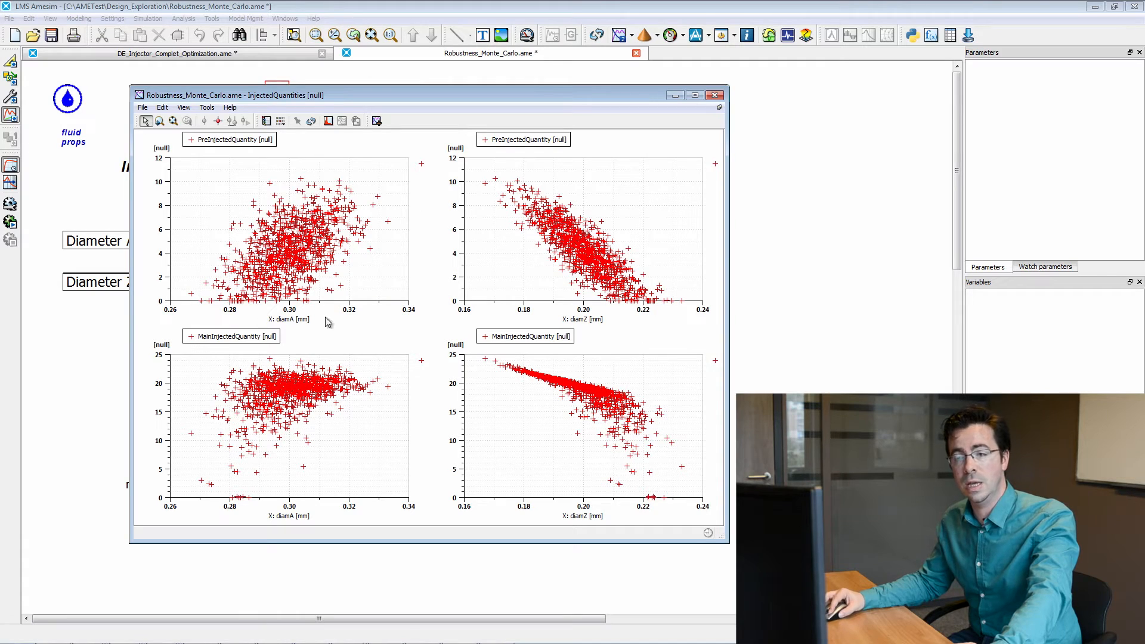
mouse_move(281, 304)
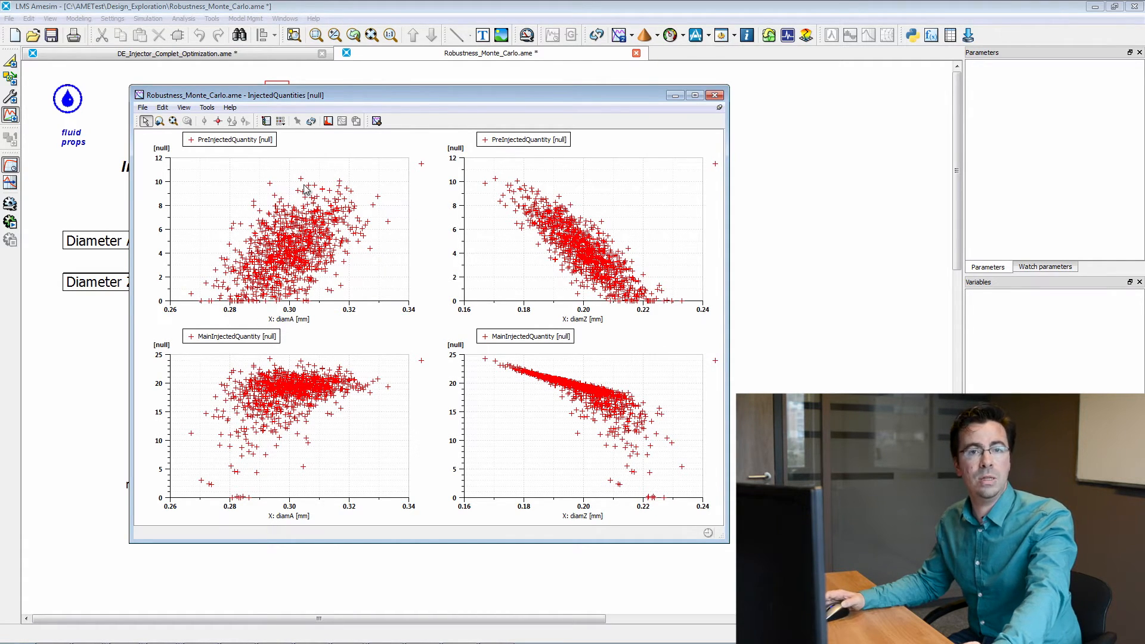
mouse_move(368, 308)
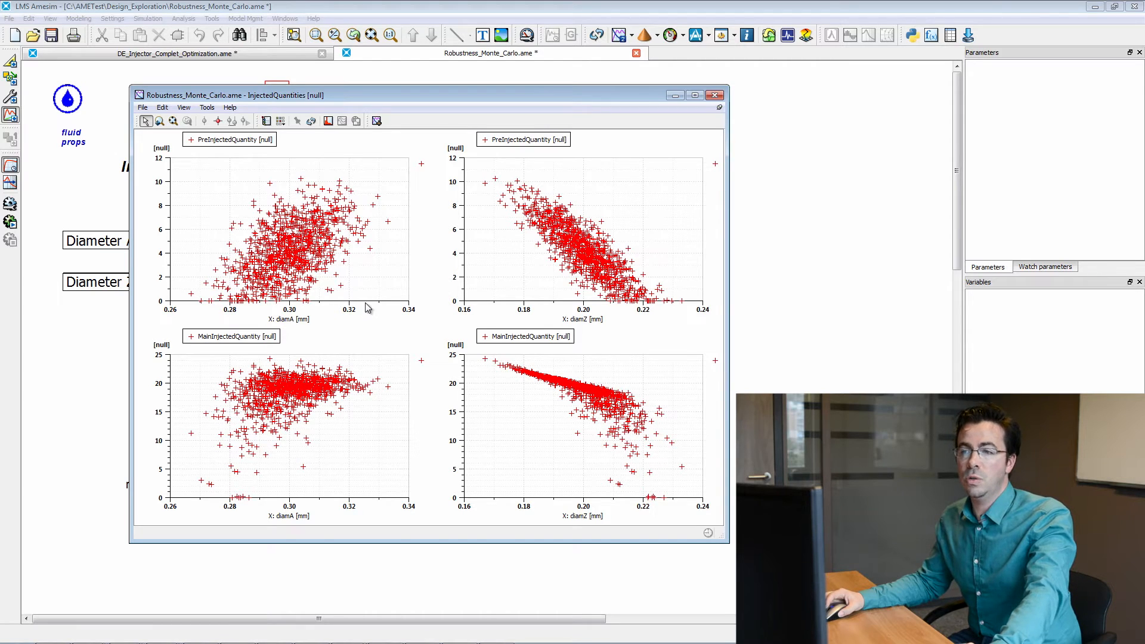
mouse_move(365, 173)
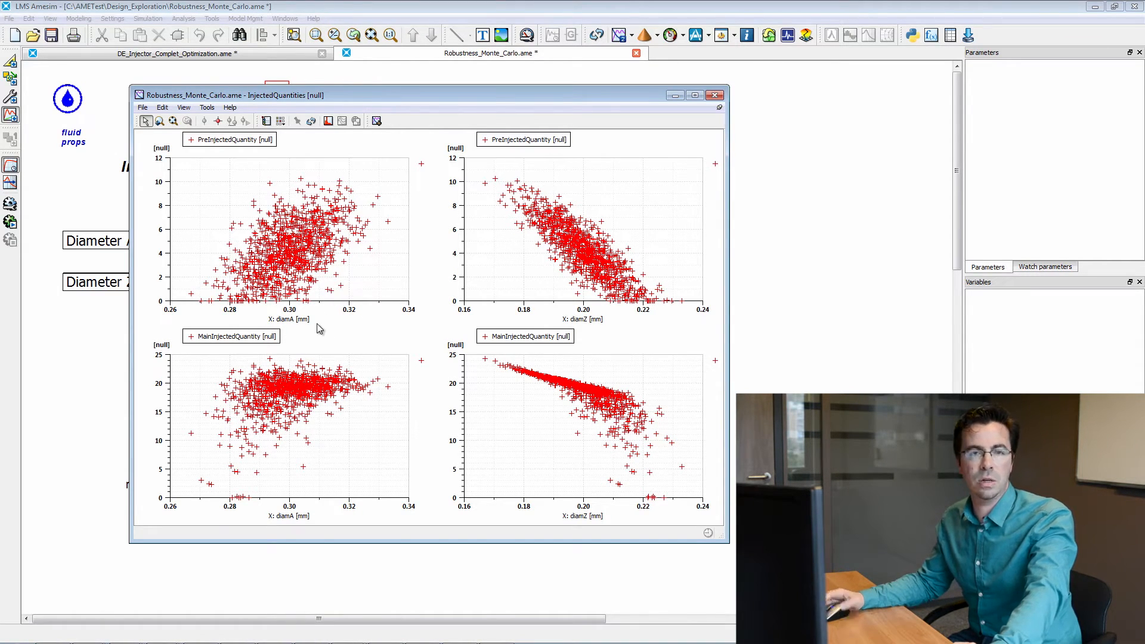
mouse_move(375, 325)
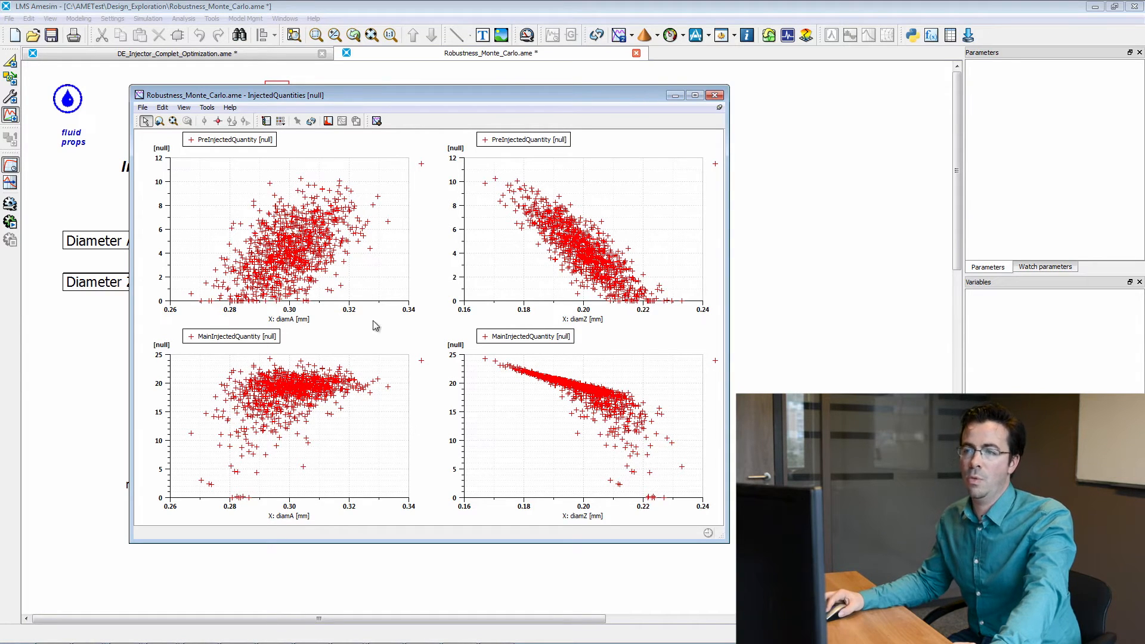
mouse_move(679, 322)
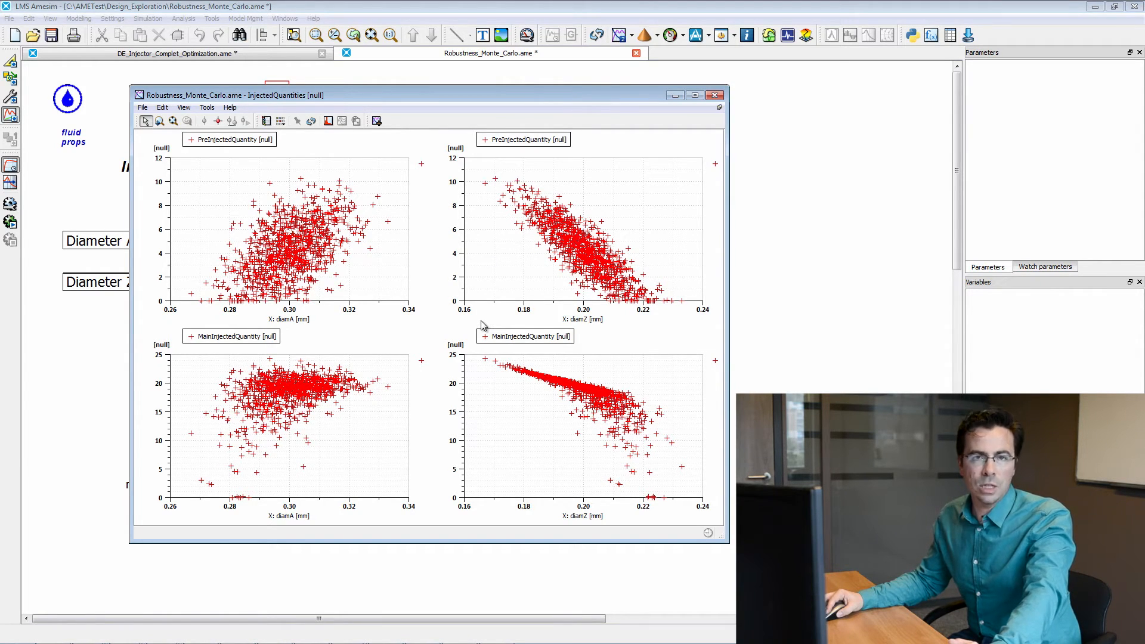
mouse_move(510, 362)
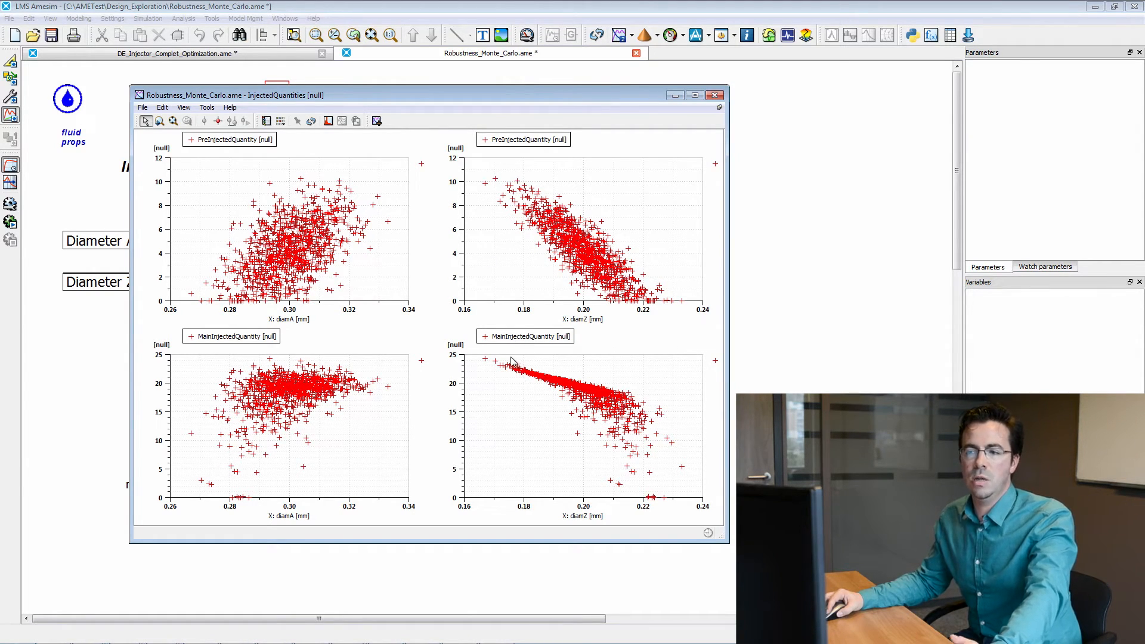
mouse_move(549, 389)
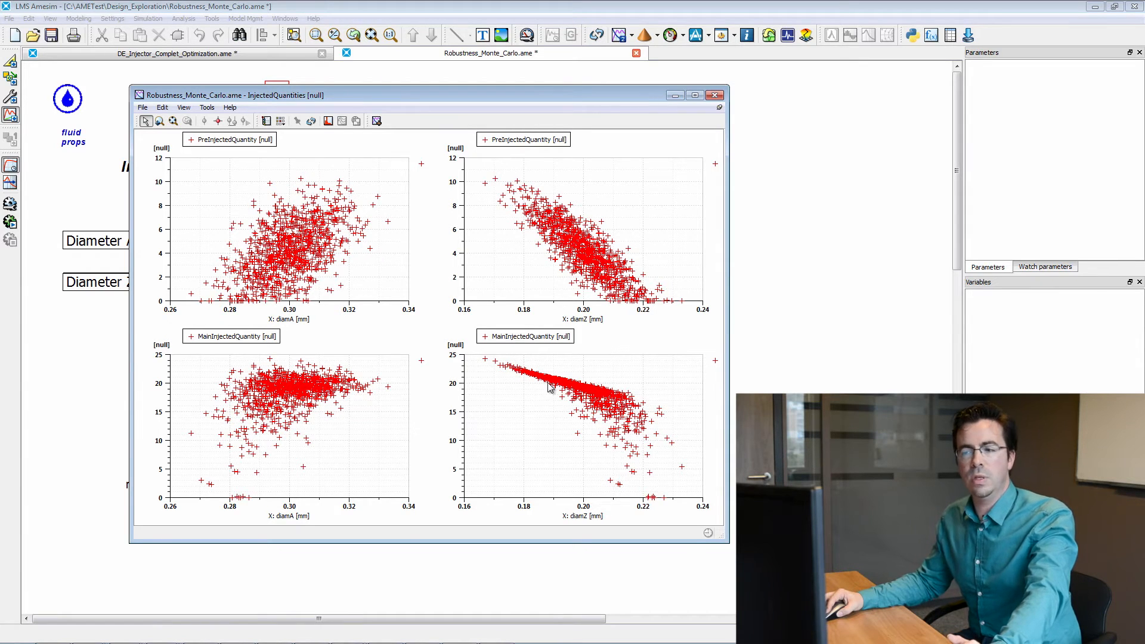
mouse_move(332, 524)
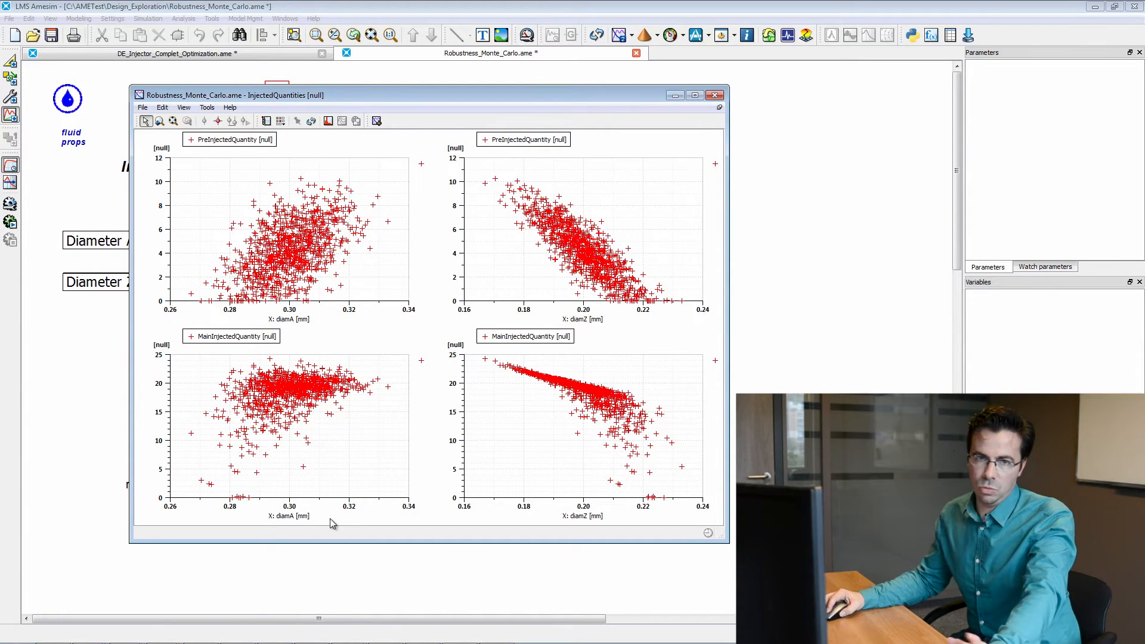